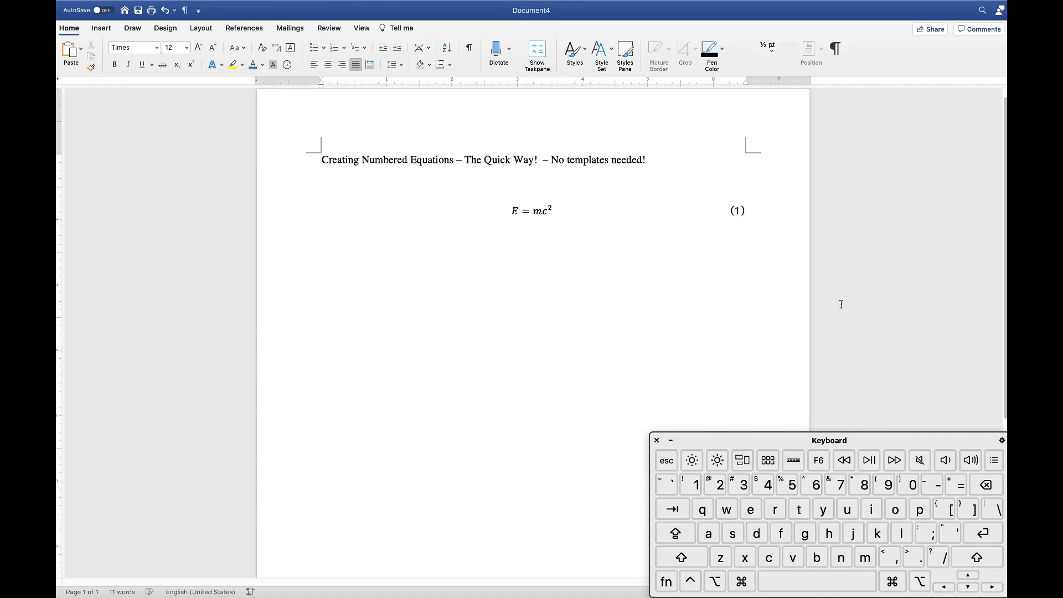
pyautogui.moveTo(817, 251)
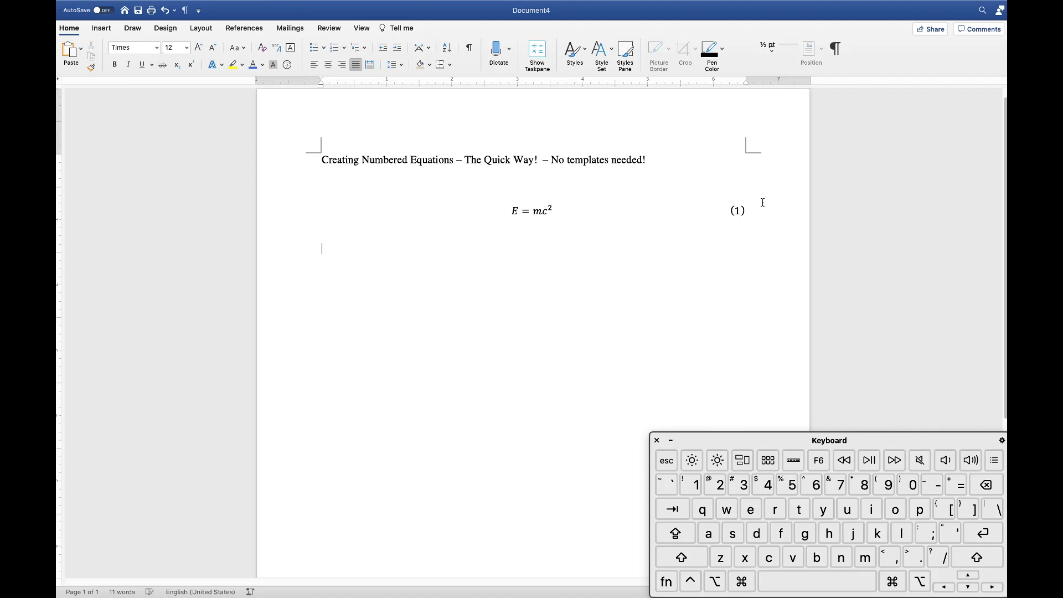
pyautogui.moveTo(784, 284)
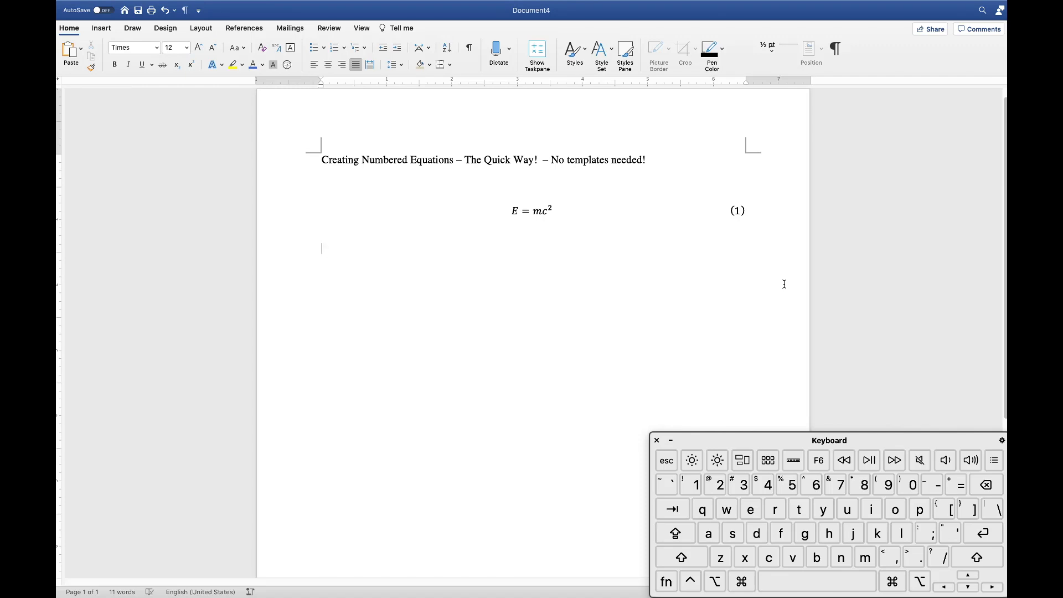
pyautogui.moveTo(774, 325)
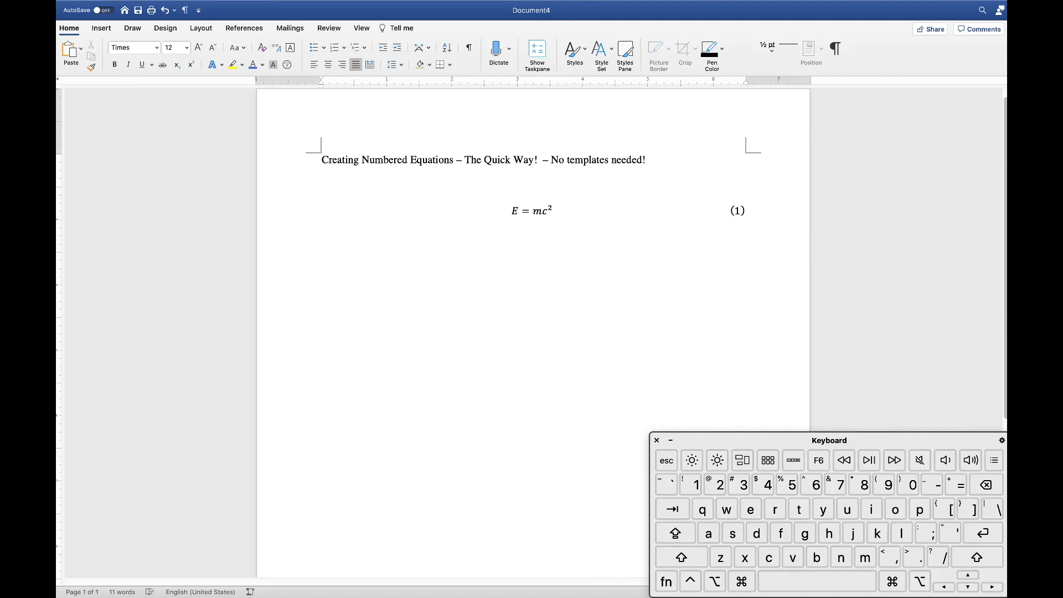
pyautogui.moveTo(529, 357)
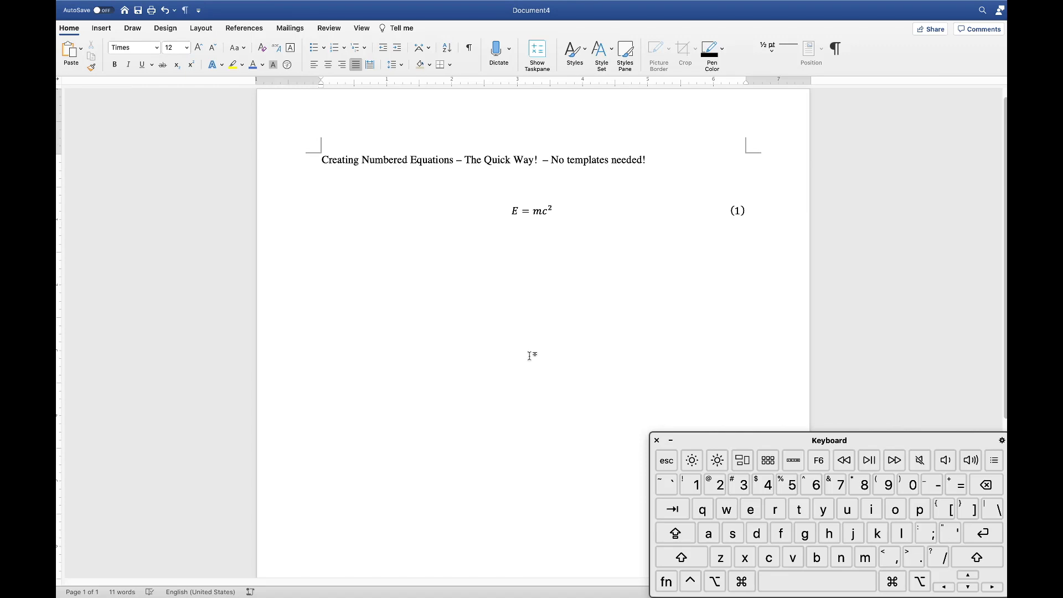
# Add a second centered equation E = mc² followed by #() so an empty parenthesised number sits at the right margin.
pyautogui.click(531, 210)
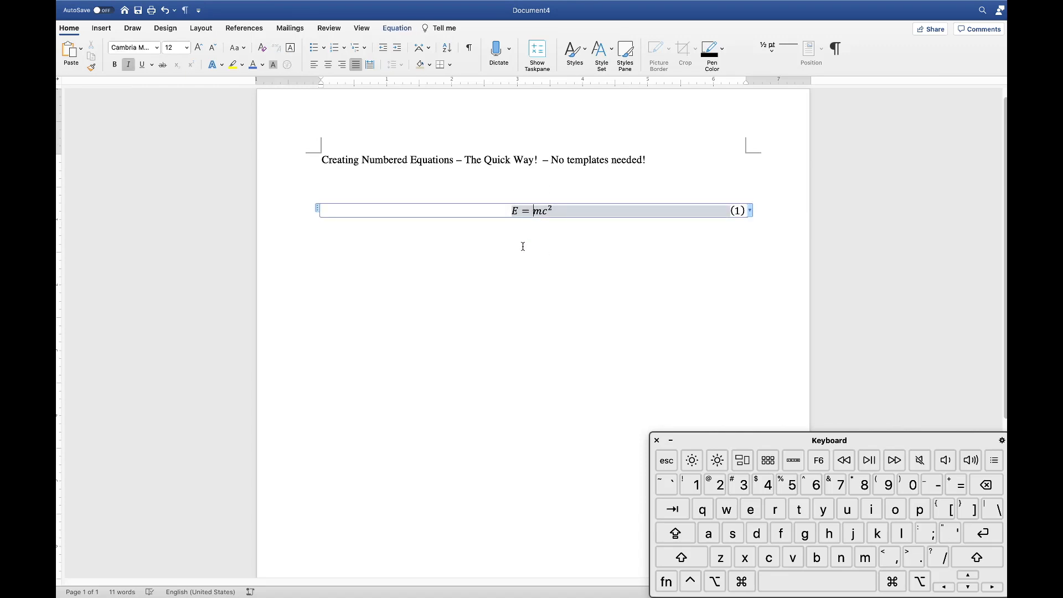
pyautogui.click(102, 27)
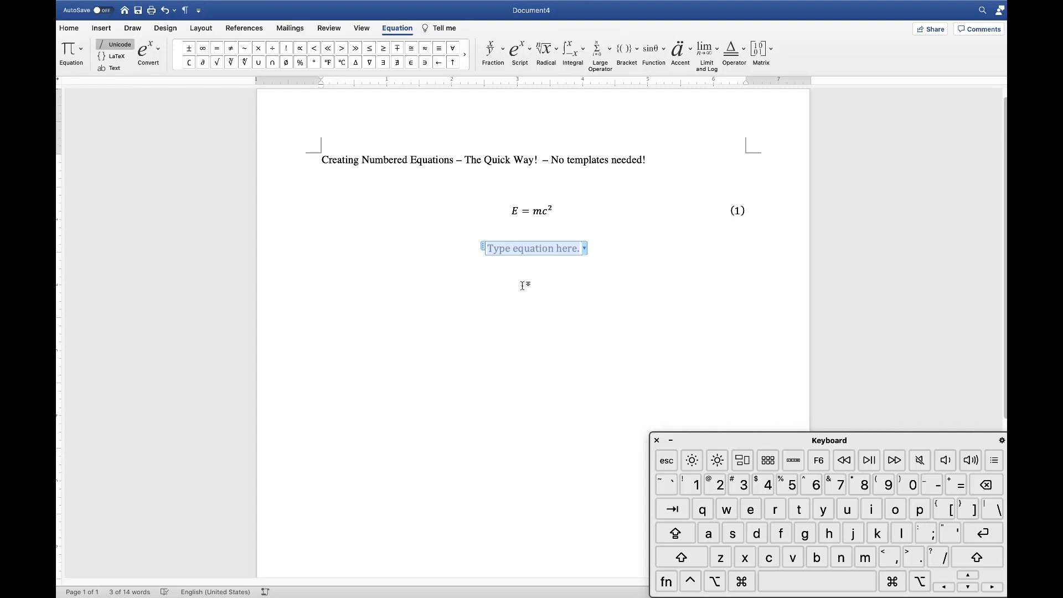
pyautogui.moveTo(582, 299)
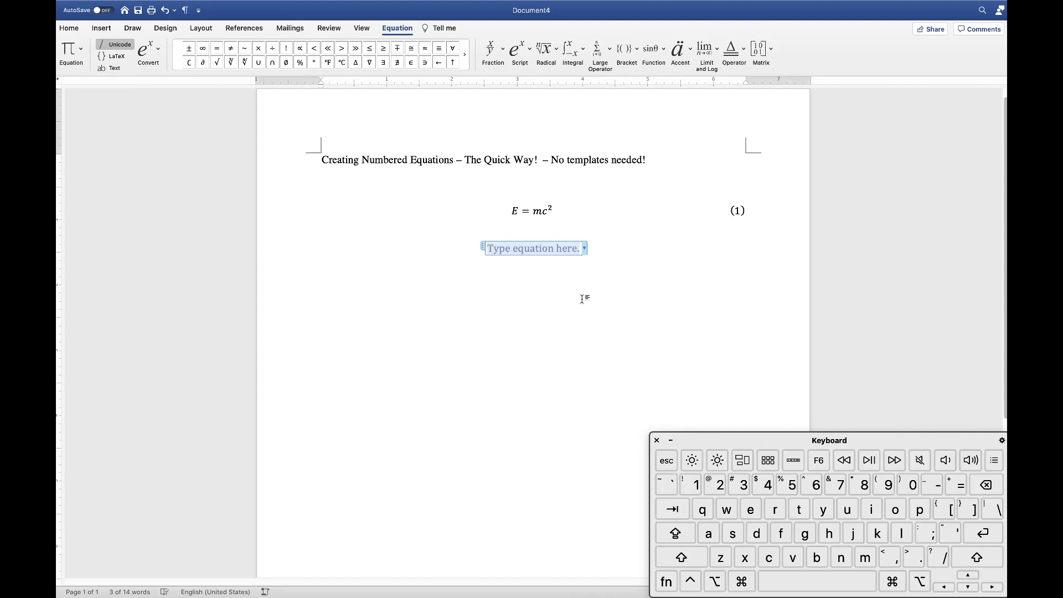
pyautogui.write('E')
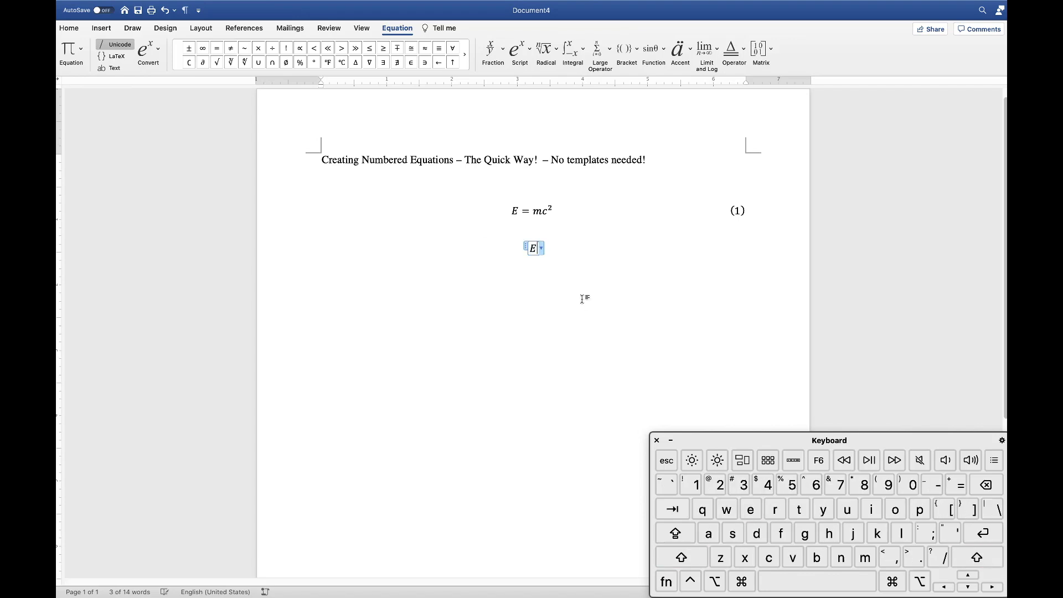
pyautogui.write('= mc^2')
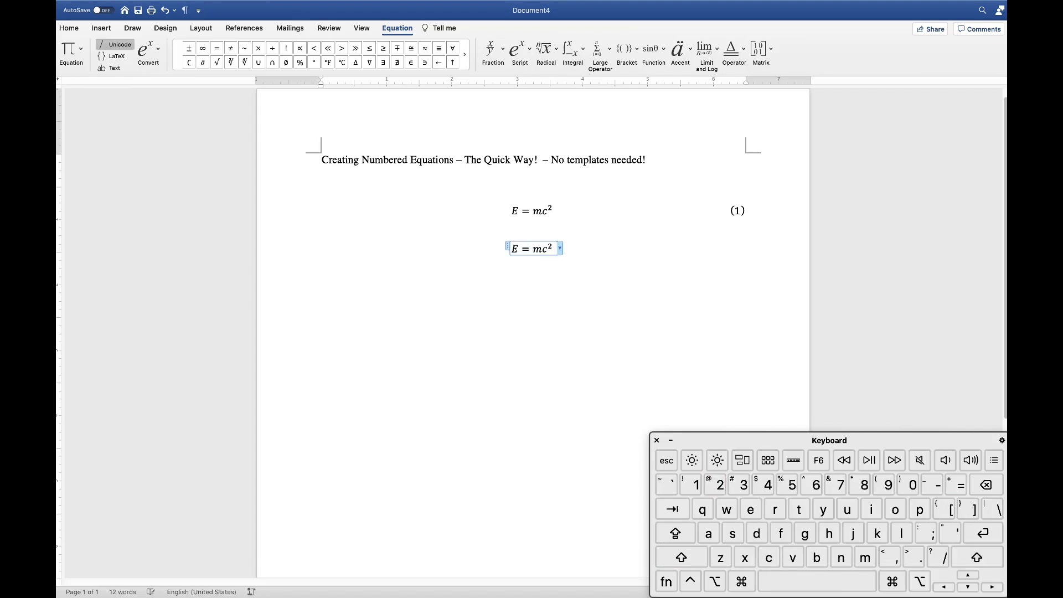
pyautogui.write('#')
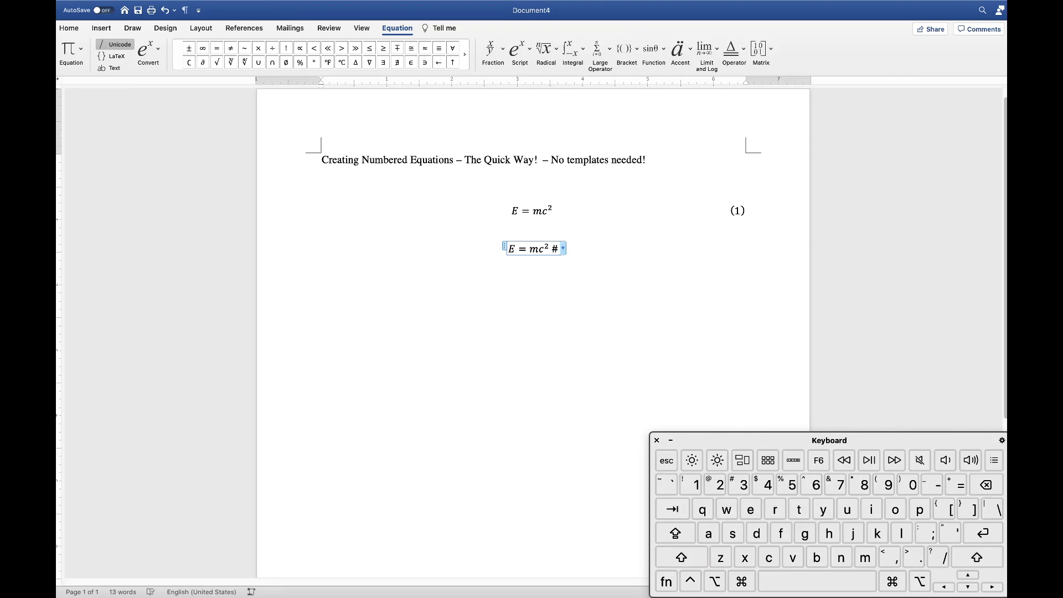
pyautogui.write('()')
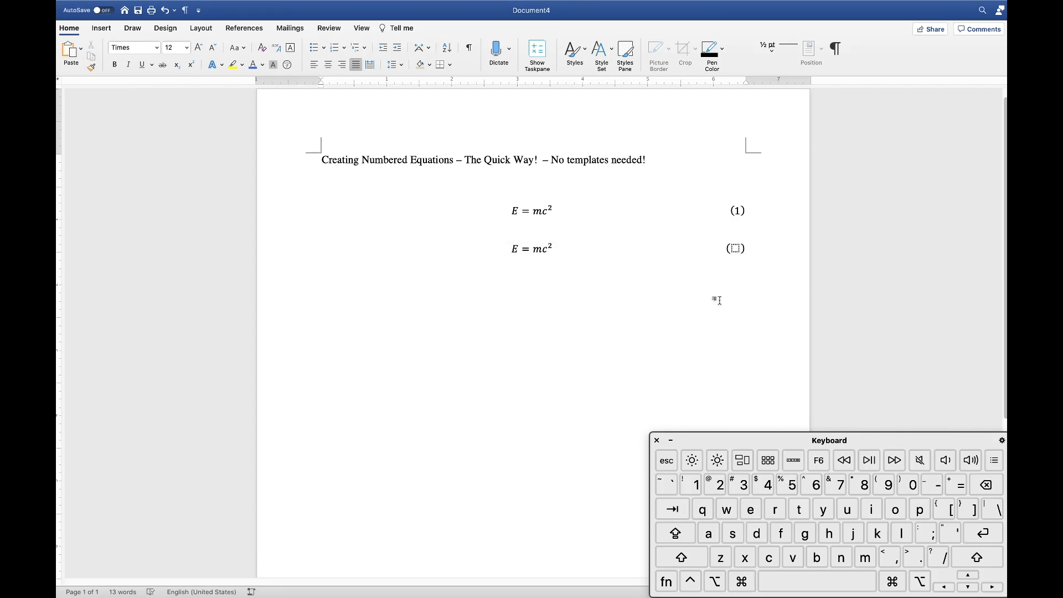
pyautogui.moveTo(702, 314)
pyautogui.write(' #a')
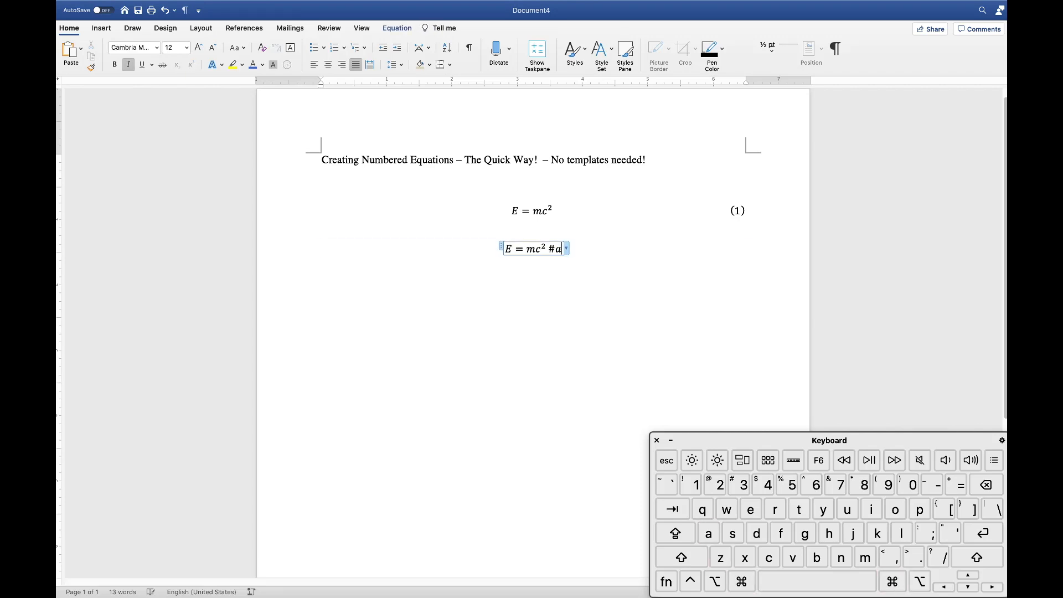
pyautogui.write('bcd')
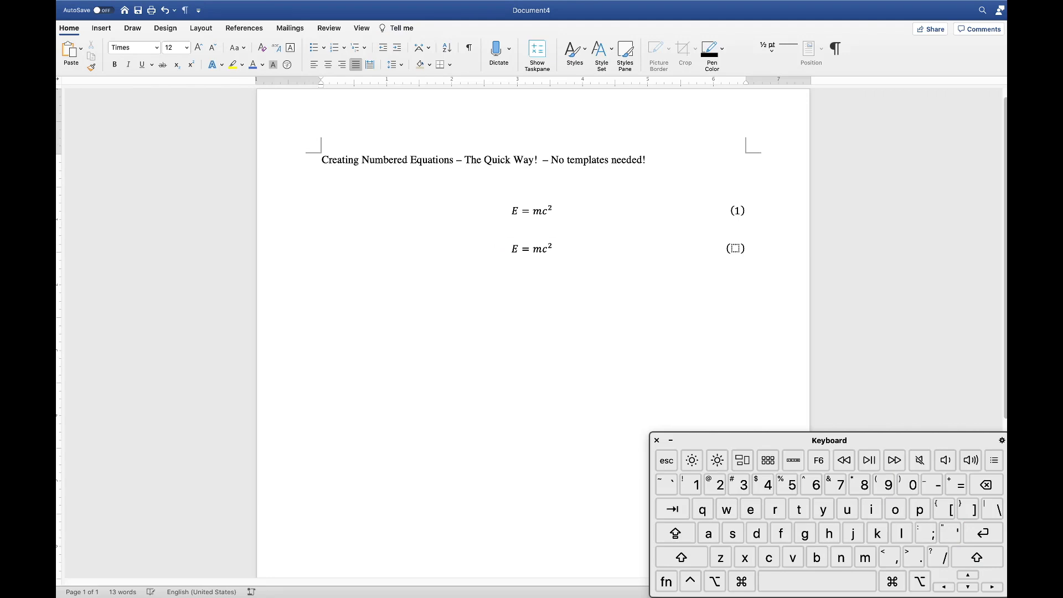
pyautogui.moveTo(735, 253)
pyautogui.write('2')
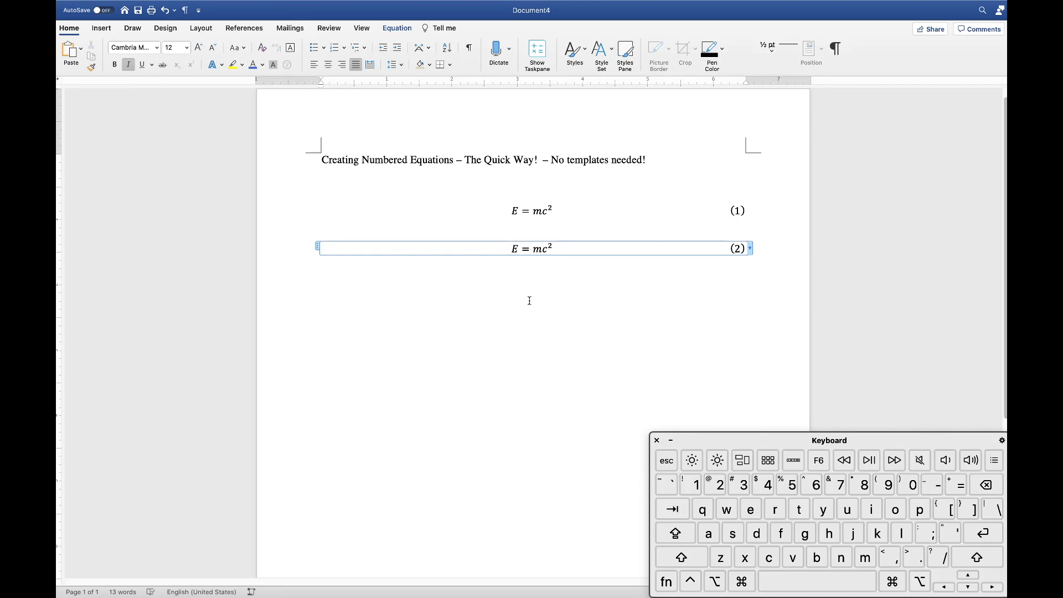
pyautogui.moveTo(496, 354)
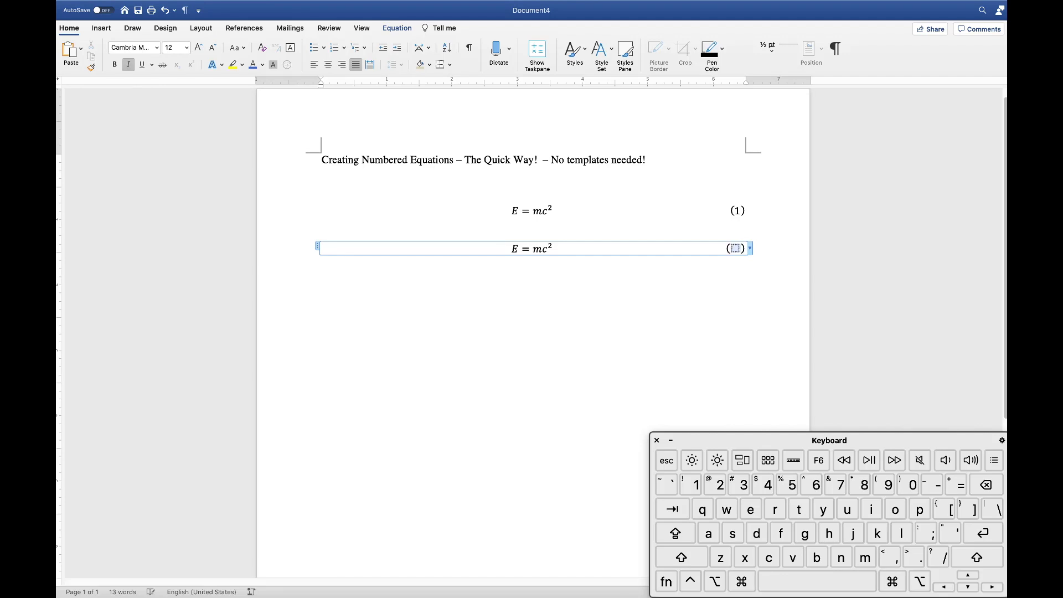
# Turn the second equation's number into a SEQ equation field showing (2) and add a Lagrangian equation with #() below.
pyautogui.press('fn')
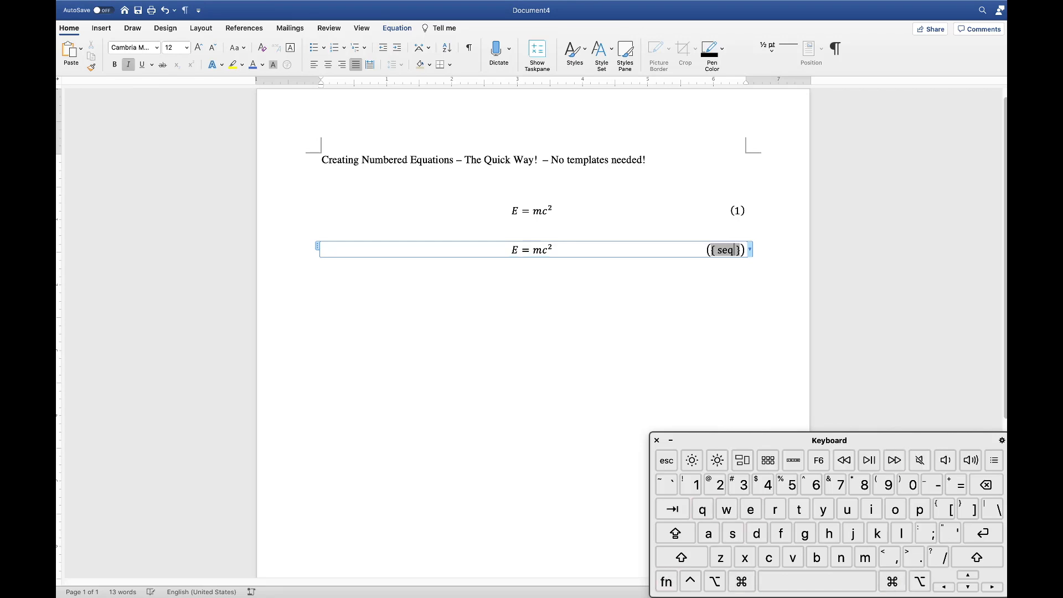
pyautogui.write('equation')
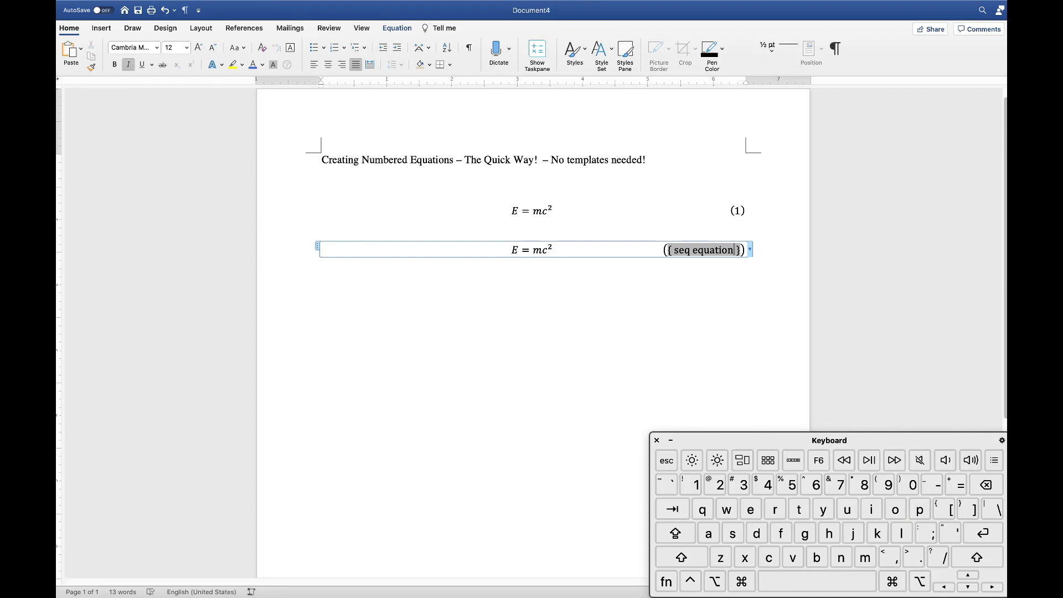
pyautogui.click(667, 582)
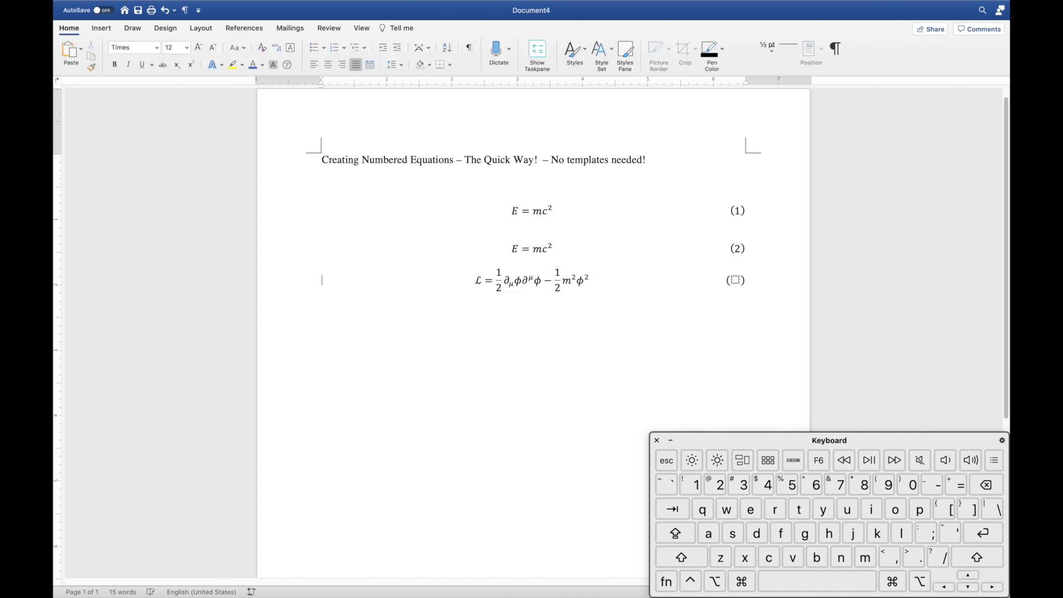
# Select the Lagrangian equation with its number and move it so the three equations renumber (1)–(3).
pyautogui.click(530, 279)
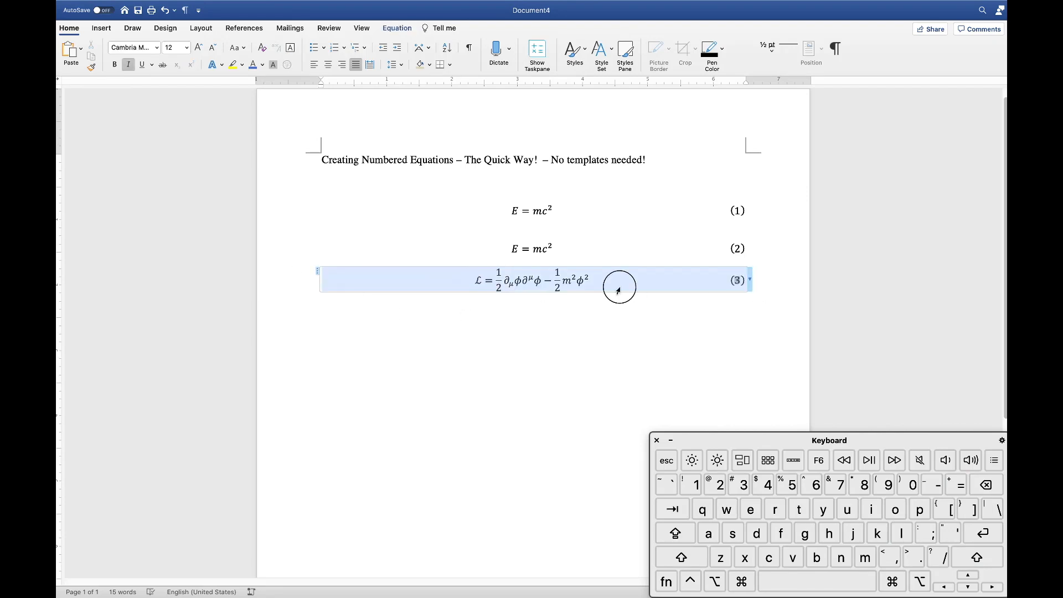
pyautogui.moveTo(616, 281); pyautogui.dragTo(364, 225)
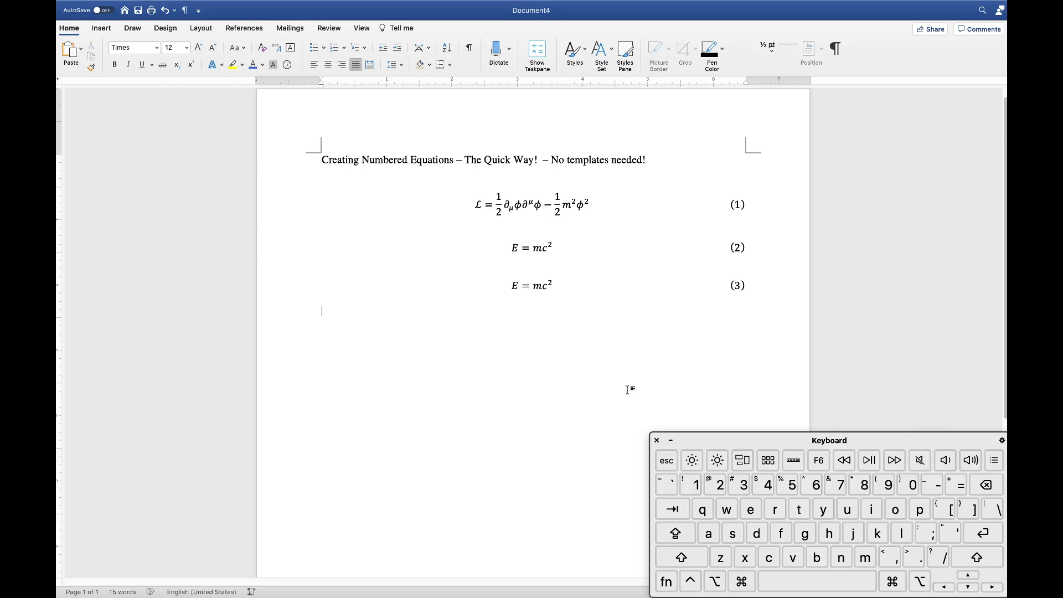
pyautogui.moveTo(702, 110)
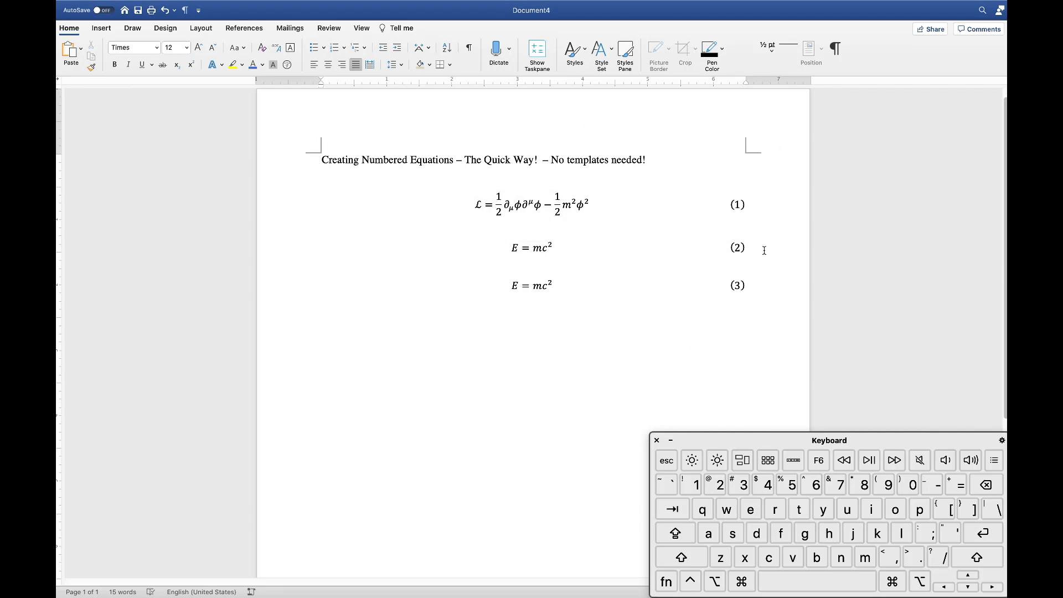
pyautogui.moveTo(637, 346)
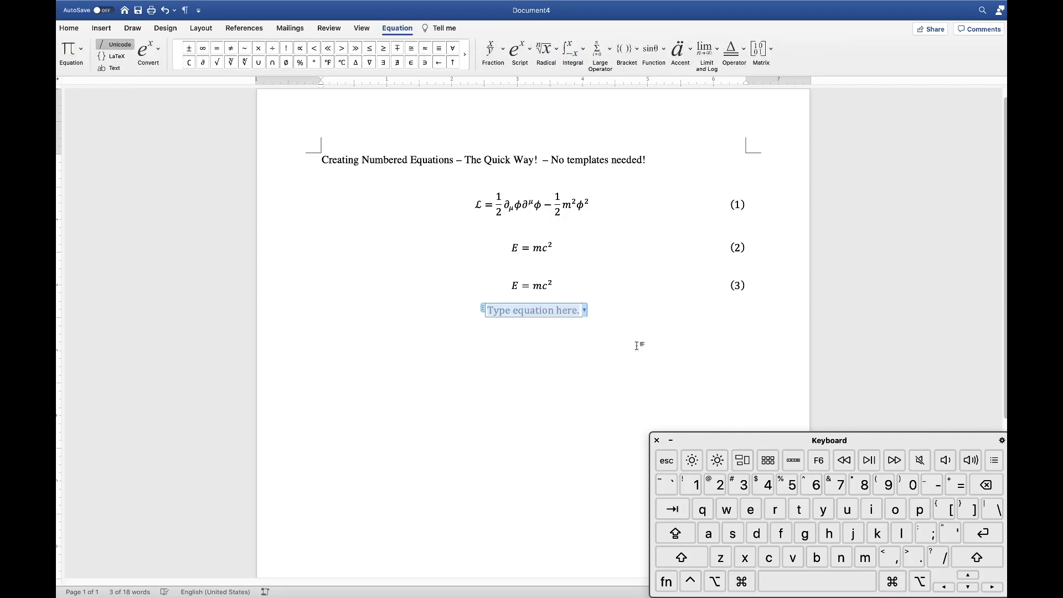
# Build a fourth line with a test equation 'asdf' and a right-aligned SEQ number (4), then clear the test text.
pyautogui.write('asdf')
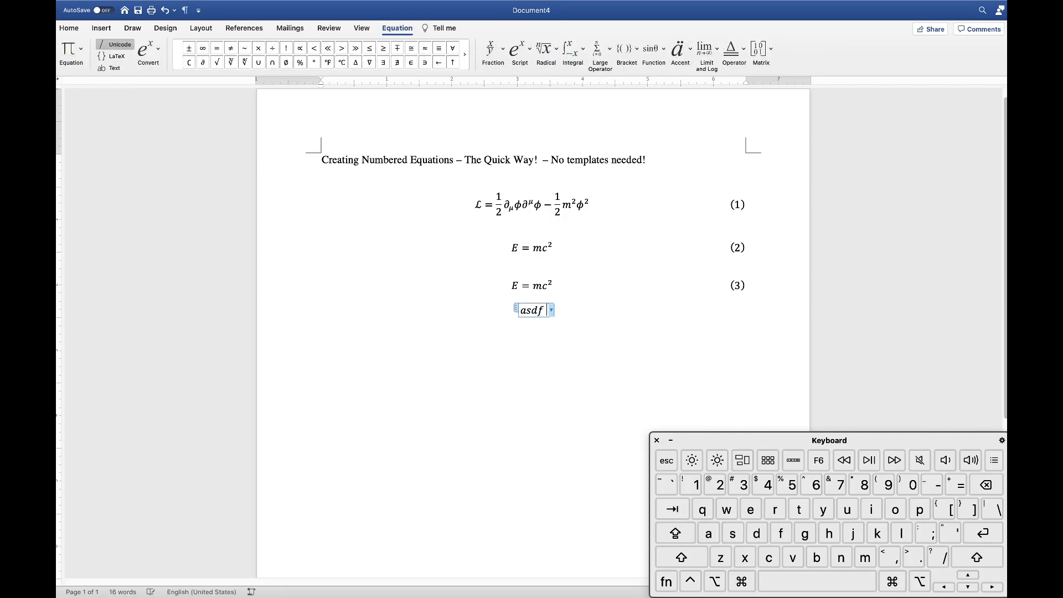
pyautogui.click(68, 27)
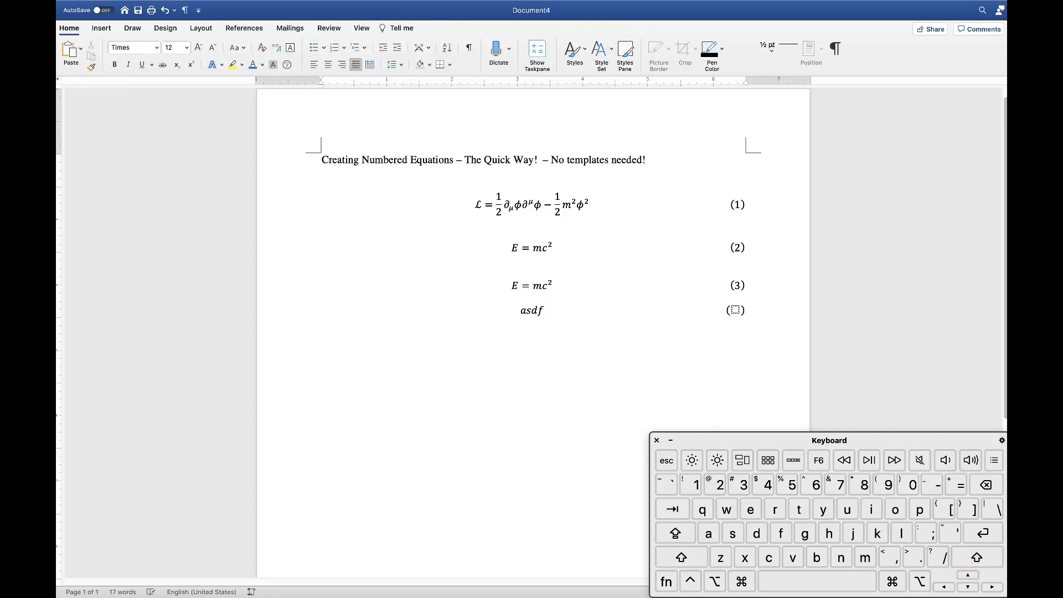
pyautogui.click(531, 310)
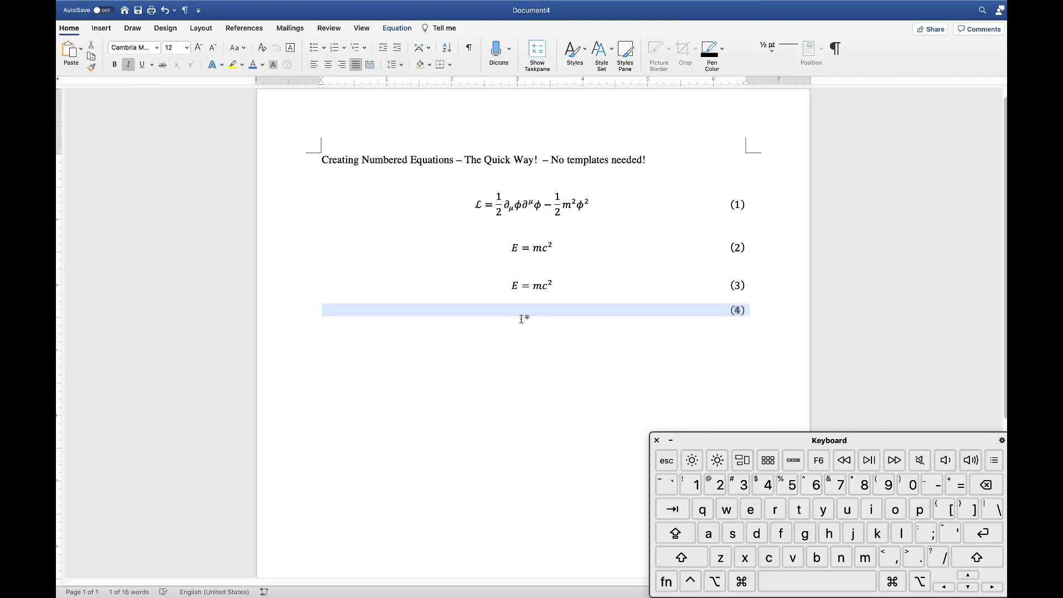
pyautogui.click(191, 6)
pyautogui.write('equation')
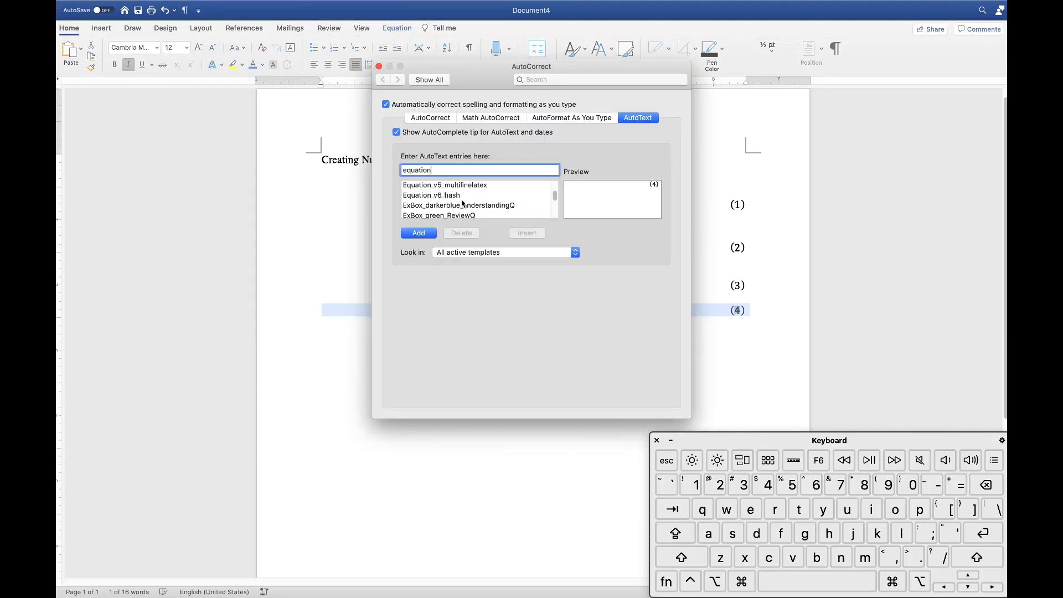
# Insert the Equation_v6_hash AutoText entry to add sin²(θ) + cos²(θ) ≡ 1 numbered (5).
pyautogui.click(431, 195)
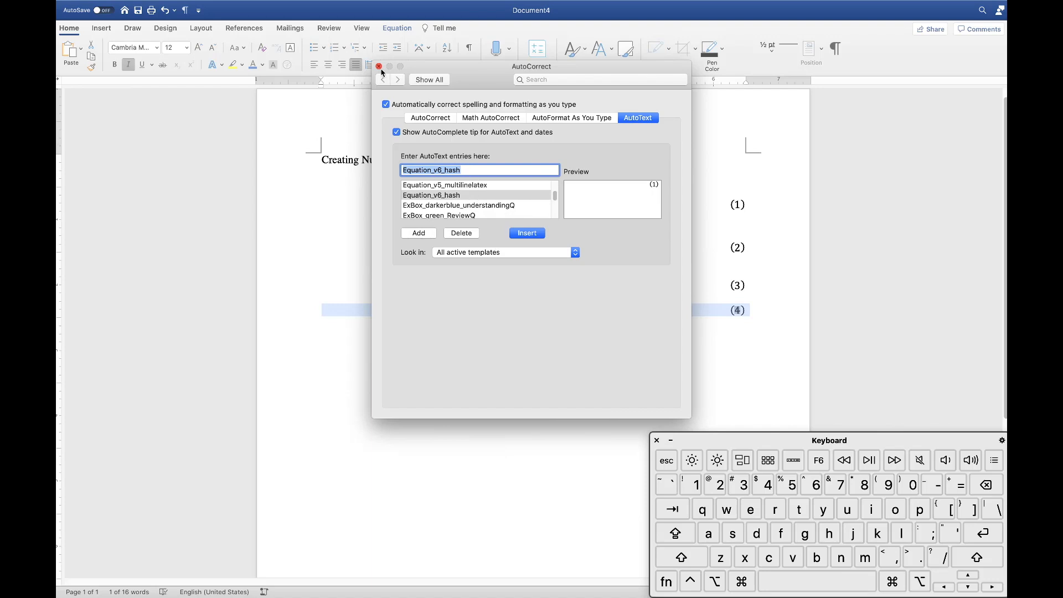
pyautogui.click(379, 66)
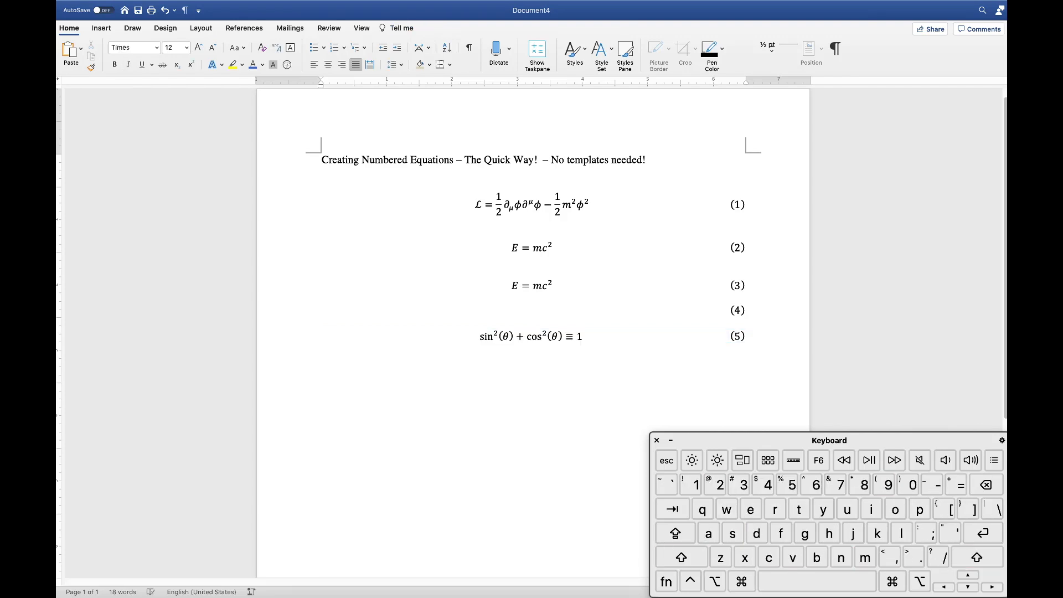
# Insert the numbered-equation AutoText entry five times below (5), giving blank lines (6) through (10).
pyautogui.click(320, 349)
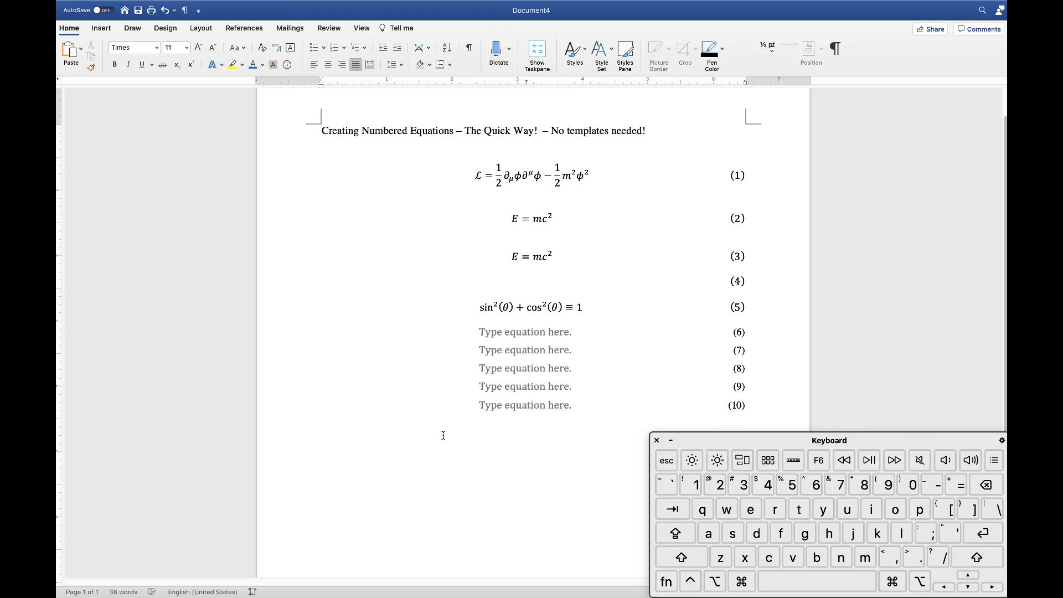
pyautogui.moveTo(752, 331)
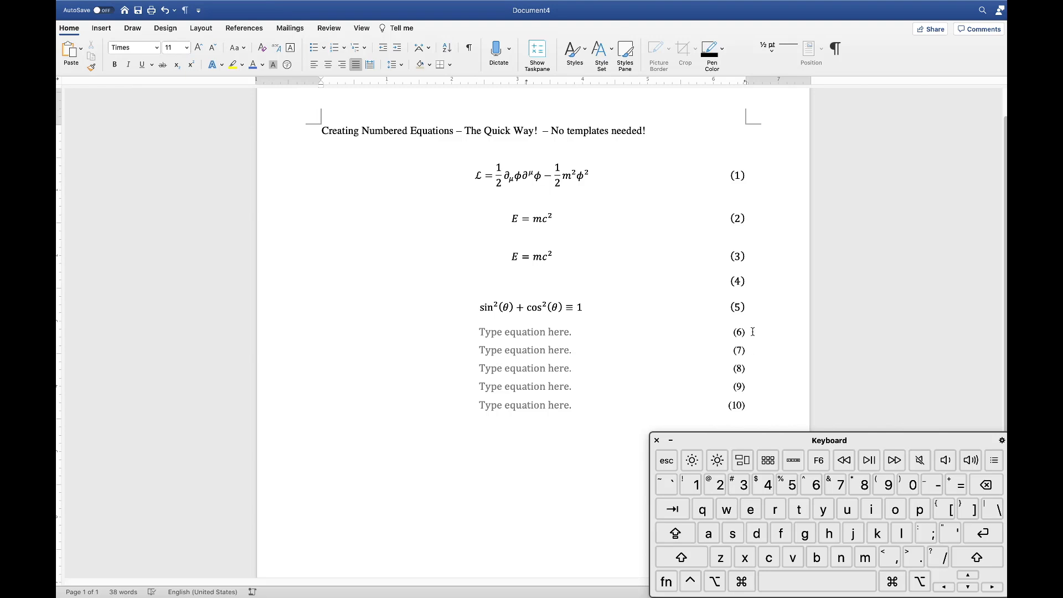
pyautogui.click(554, 291)
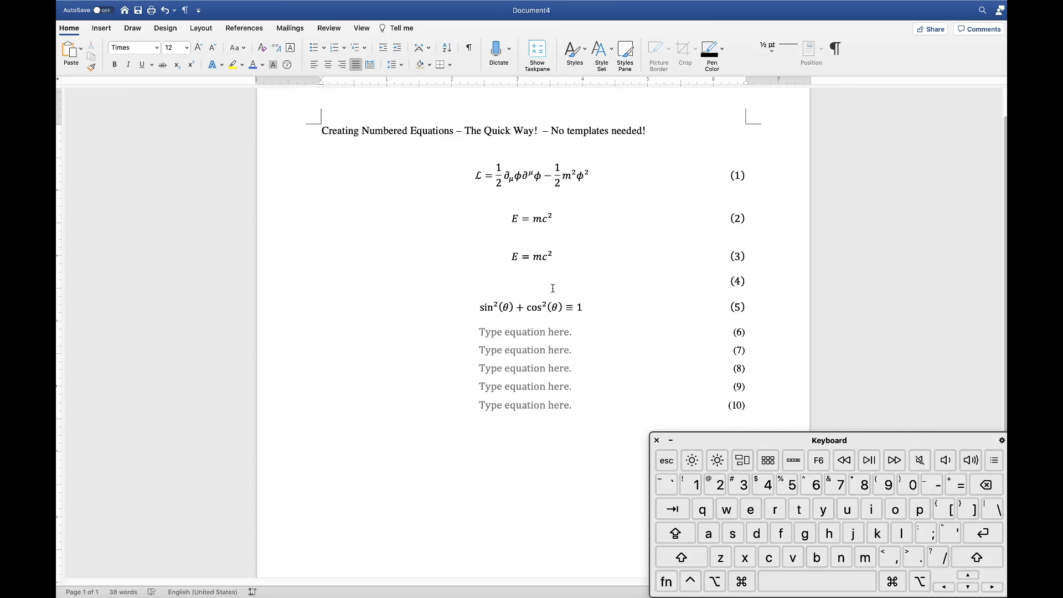
# Fill equation (4) with one half times a 2×2 identity matrix and copy the expression into line (6).
pyautogui.click(553, 288)
pyautogui.write('1/2')
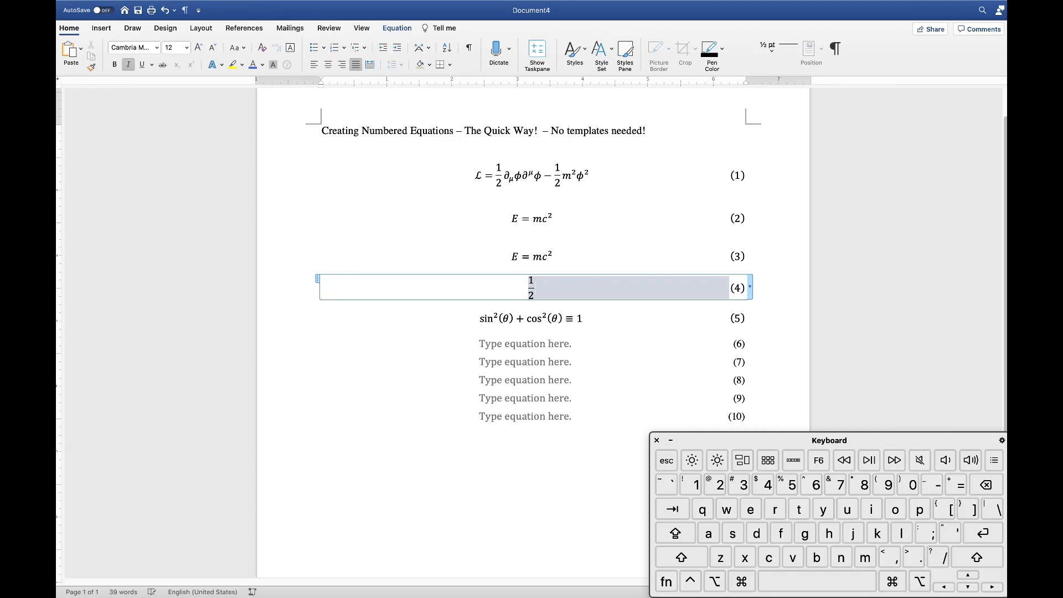
pyautogui.write(', (1 0; 0 1')
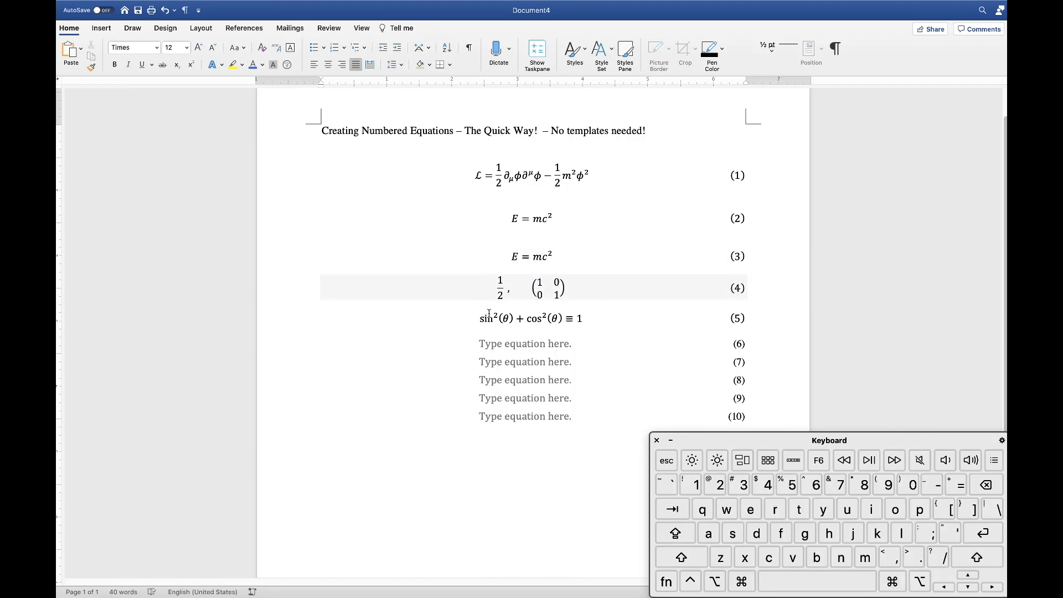
pyautogui.click(558, 286)
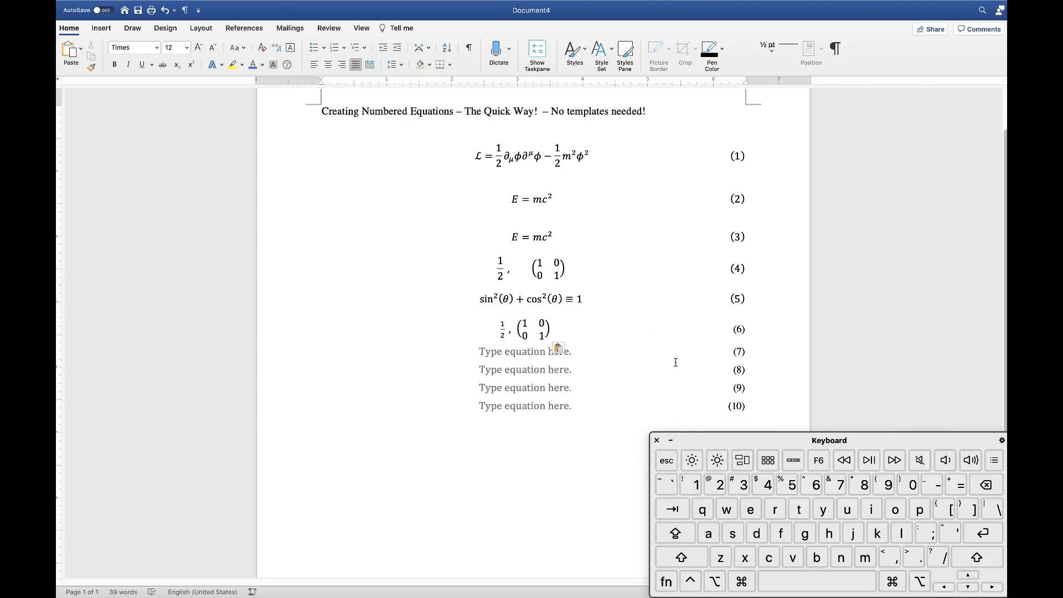
pyautogui.scroll(-3)
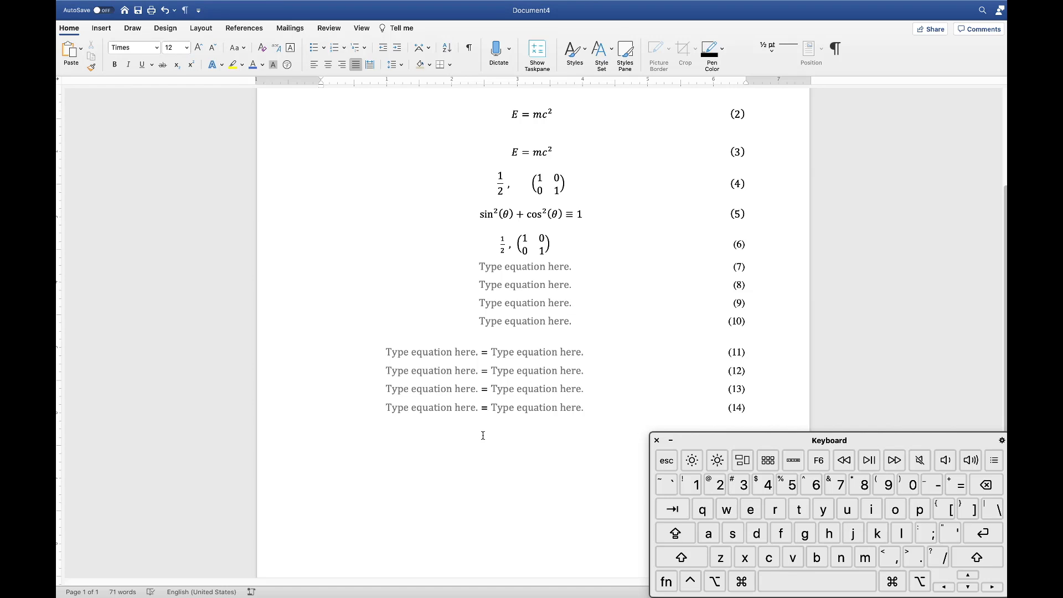
# Insert the two-sided equation AutoText entry four times for lines (11)–(14) and review the numbering.
pyautogui.click(321, 425)
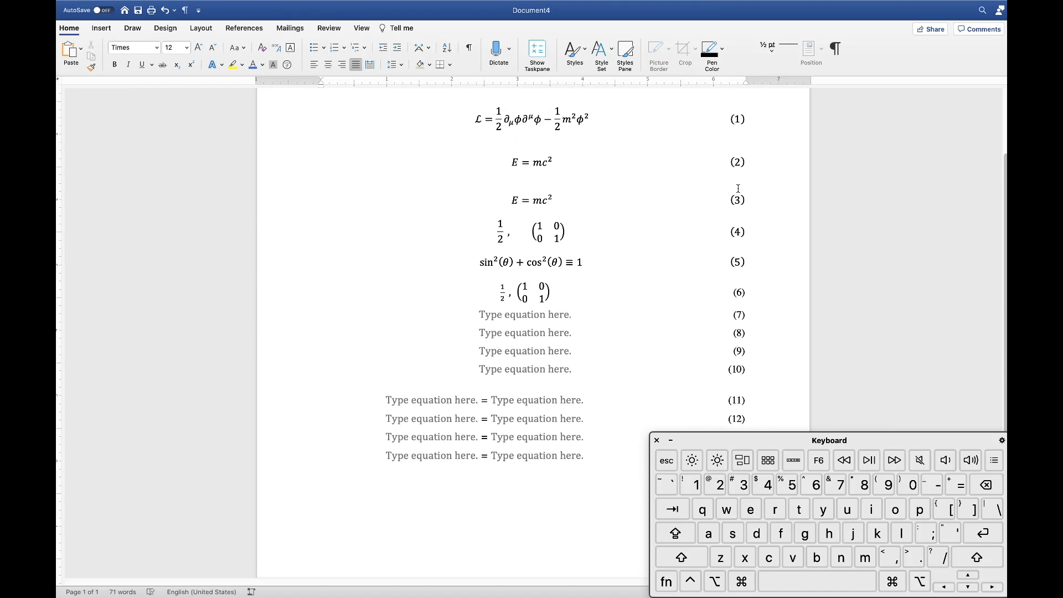
pyautogui.scroll(-3)
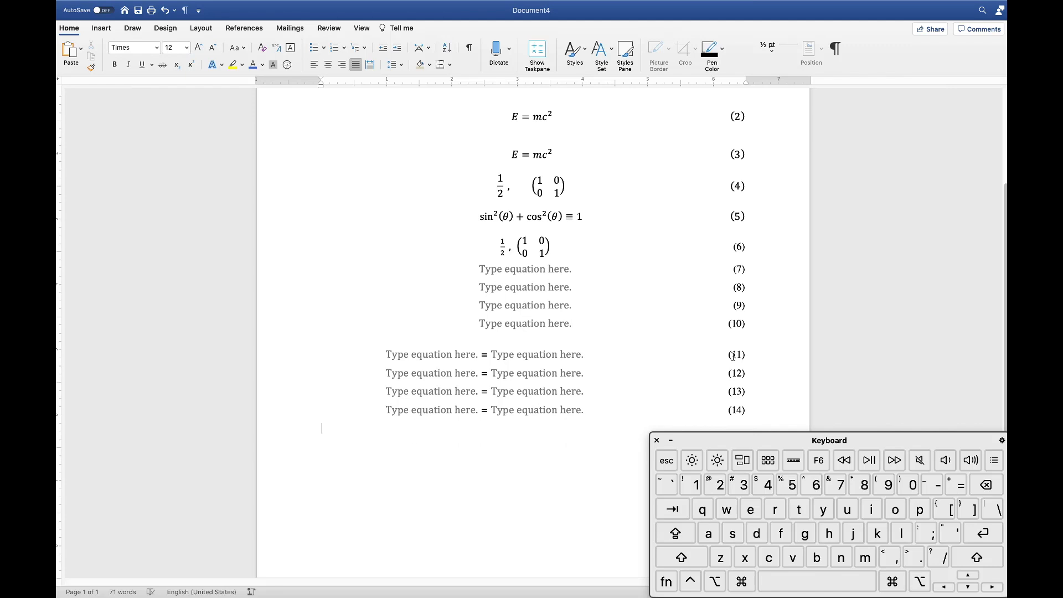
pyautogui.moveTo(724, 304)
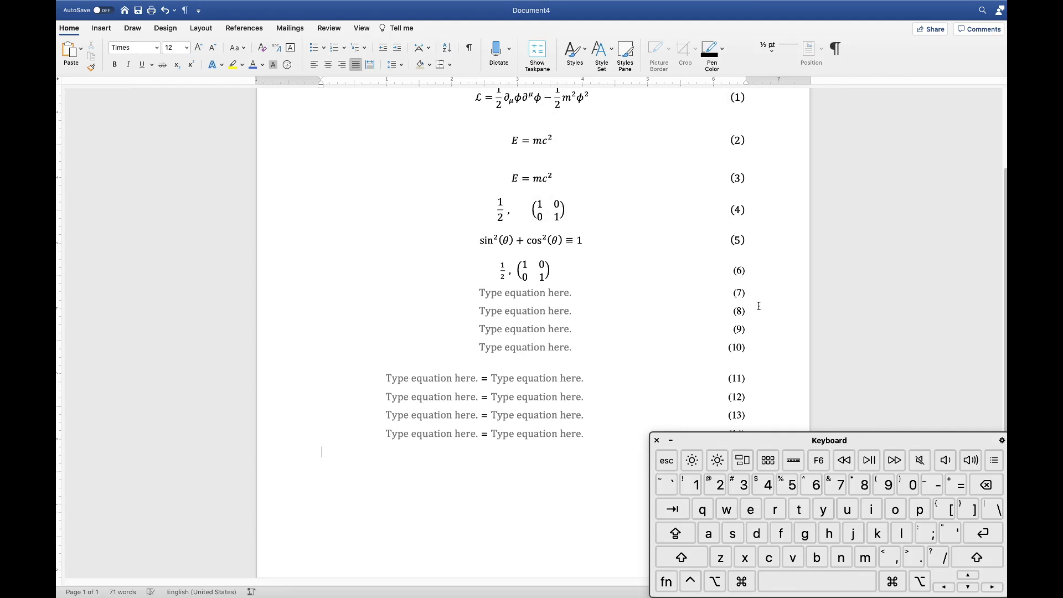
pyautogui.scroll(-3)
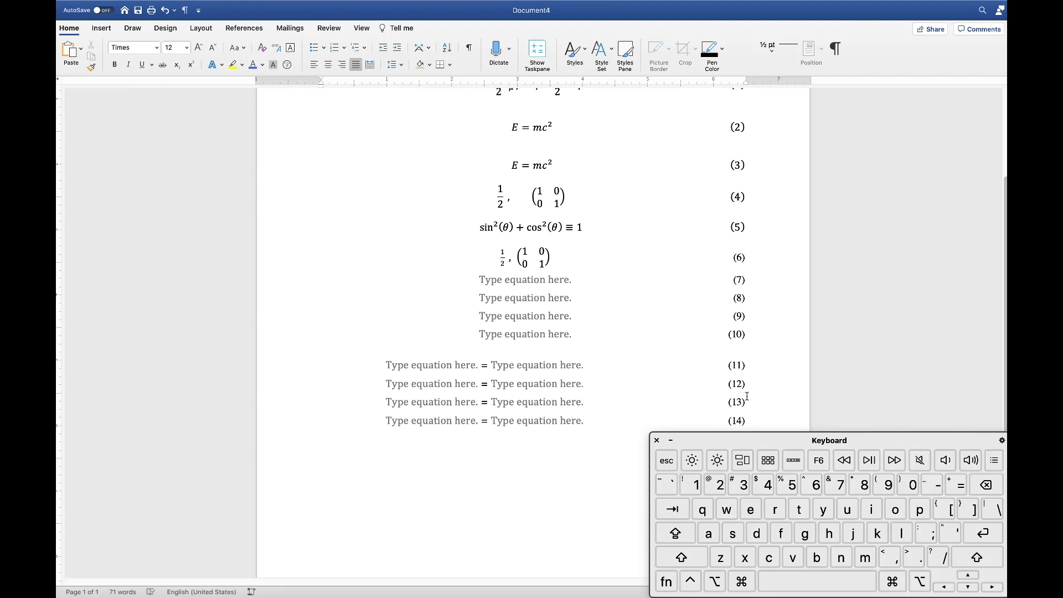